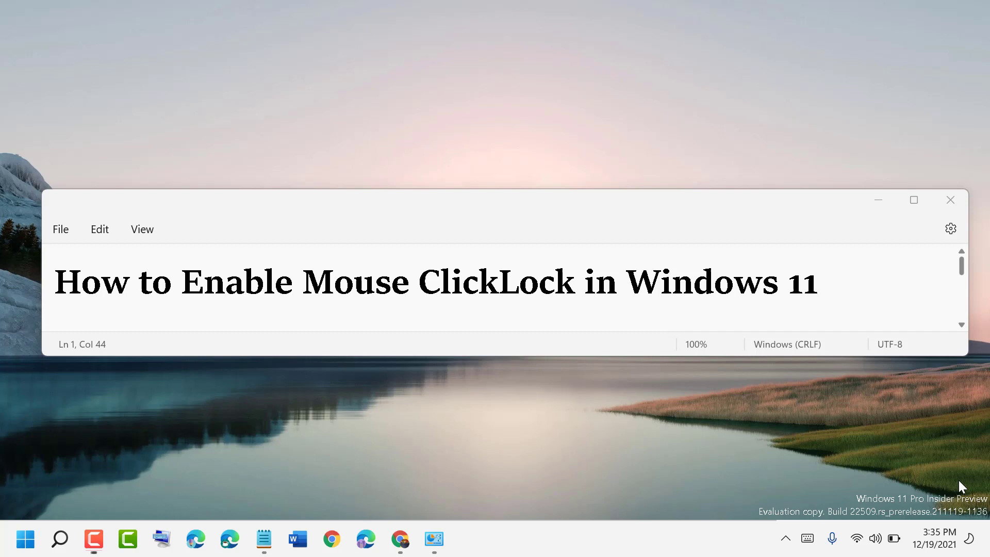
pyautogui.moveTo(904, 218)
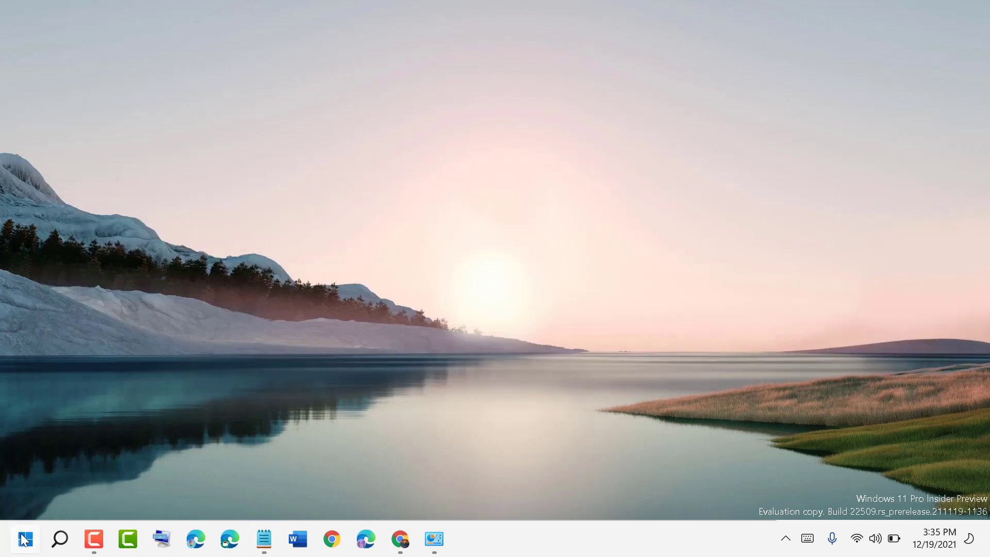
# Launch Settings from the Start menu's pinned apps
pyautogui.click(24, 538)
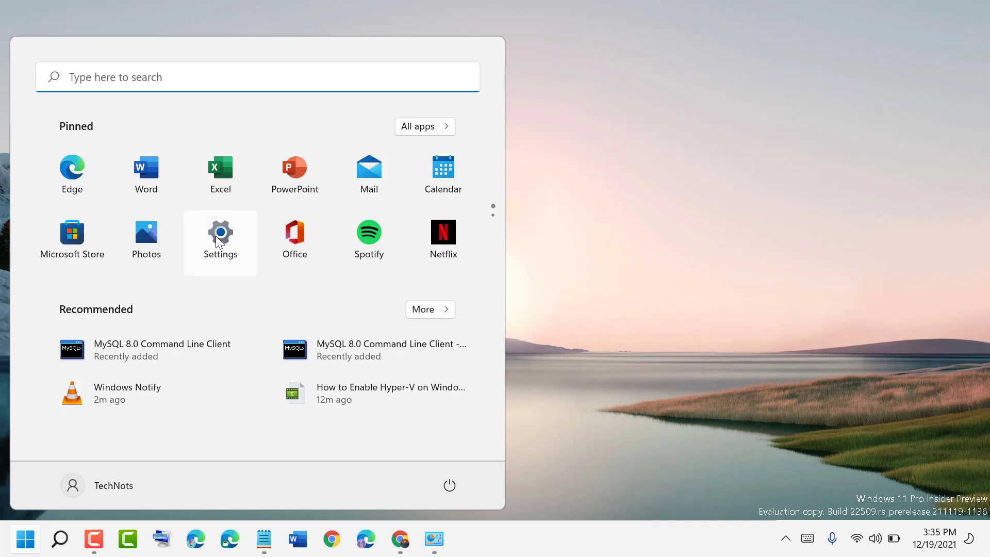
pyautogui.click(221, 234)
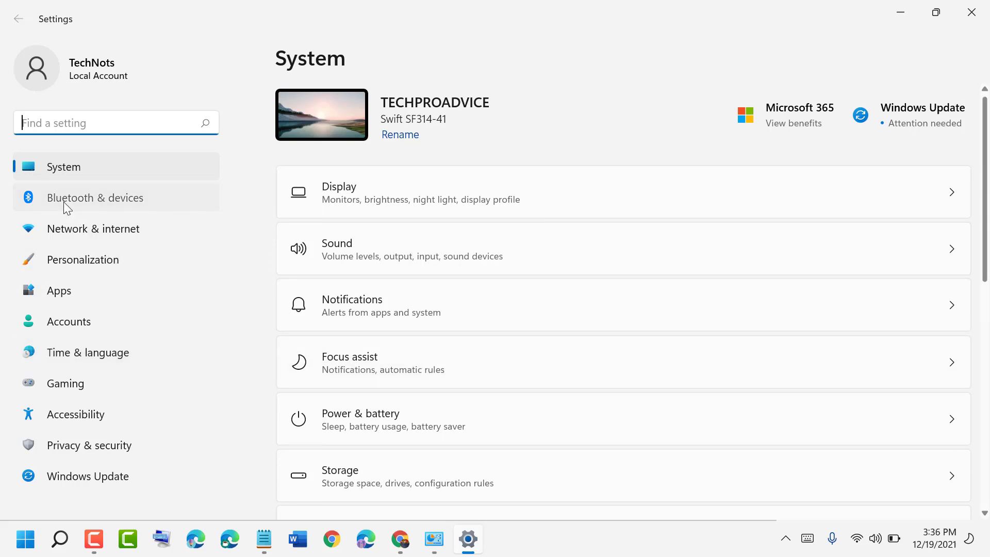
# Reach Mouse Properties via Bluetooth & devices > Mouse > Additional mouse settings
pyautogui.click(95, 198)
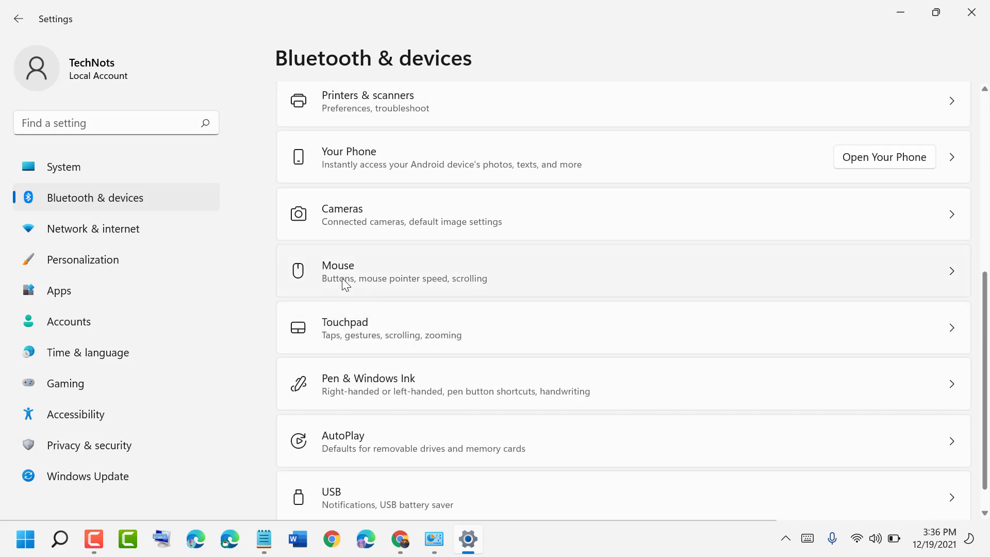
pyautogui.click(338, 271)
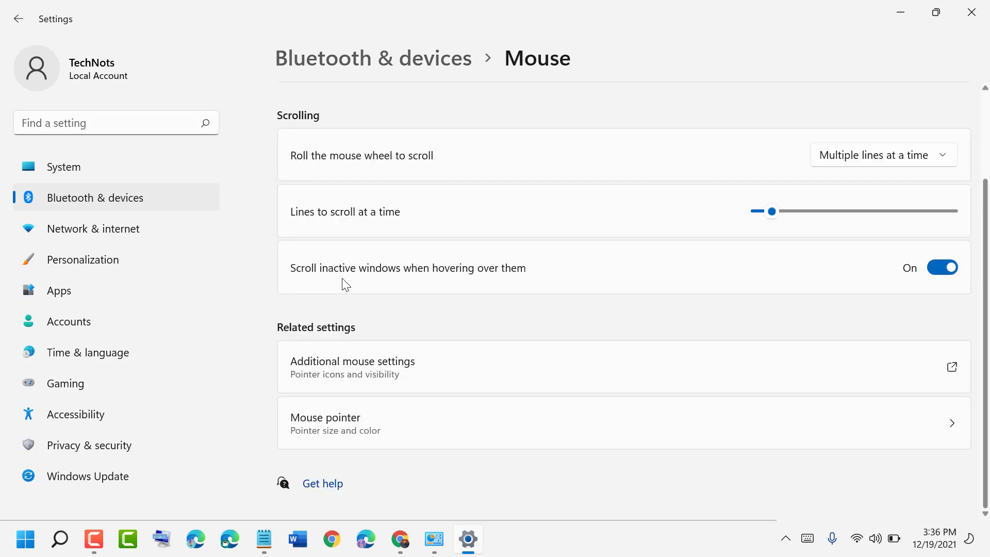
pyautogui.moveTo(351, 363)
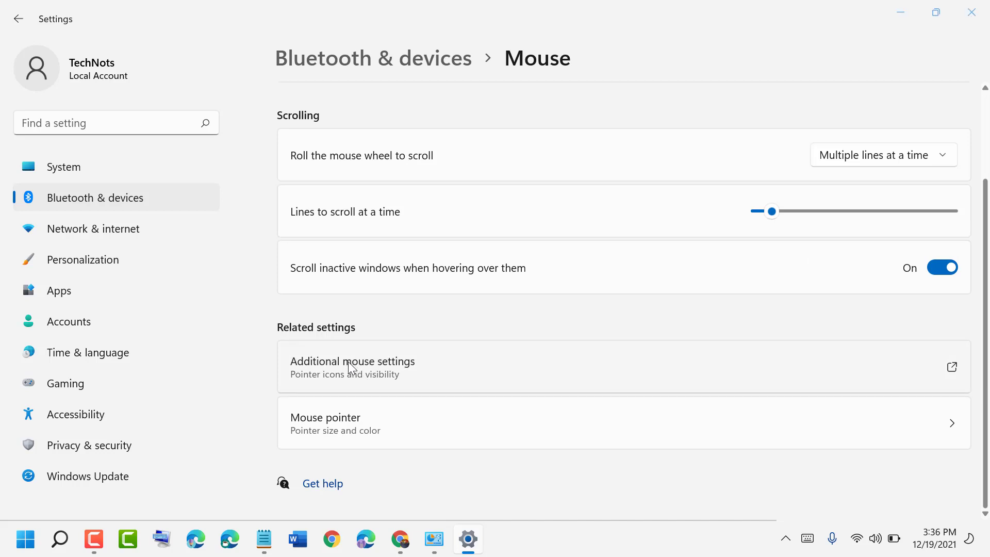
pyautogui.click(352, 360)
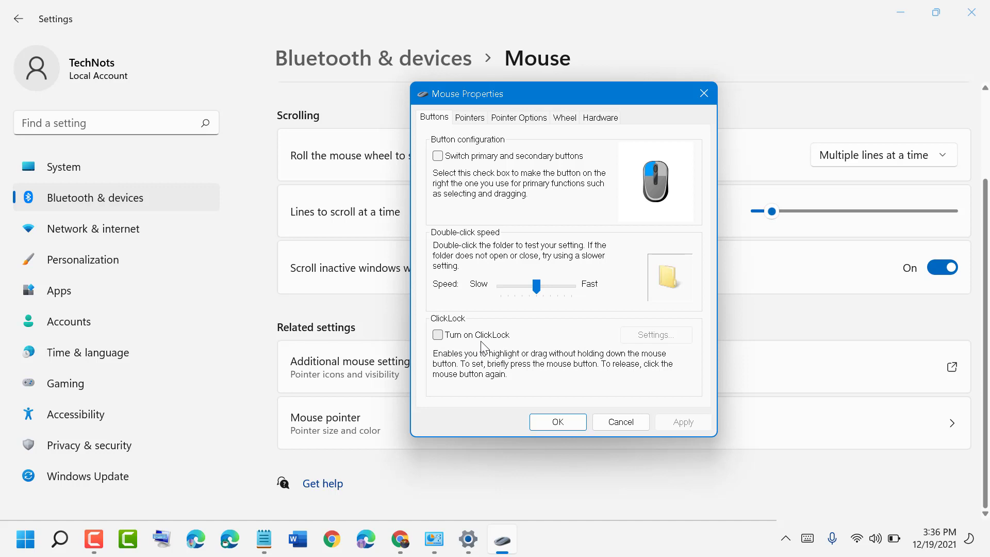
pyautogui.moveTo(517, 359)
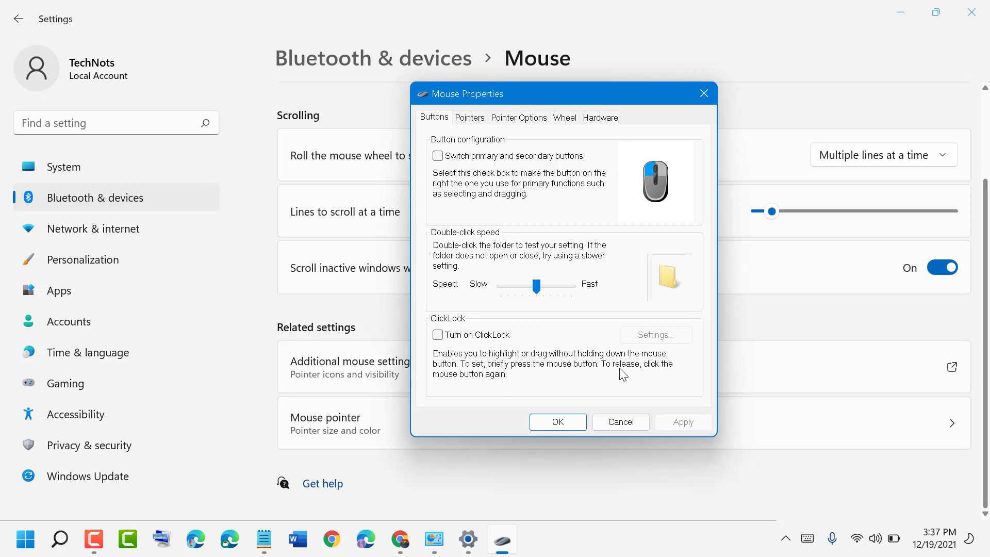
pyautogui.moveTo(454, 389)
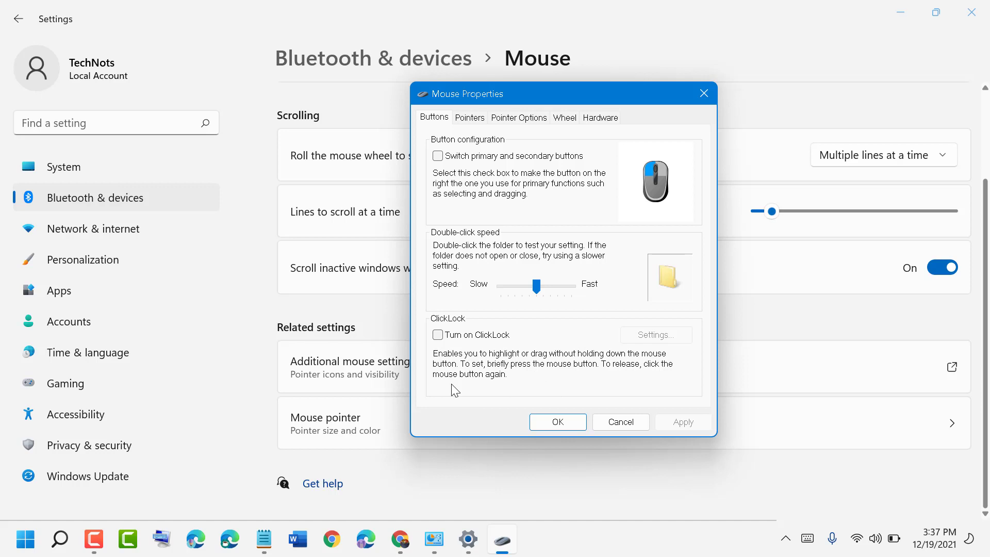
# Enable Turn on ClickLock, apply it and confirm with OK
pyautogui.click(437, 334)
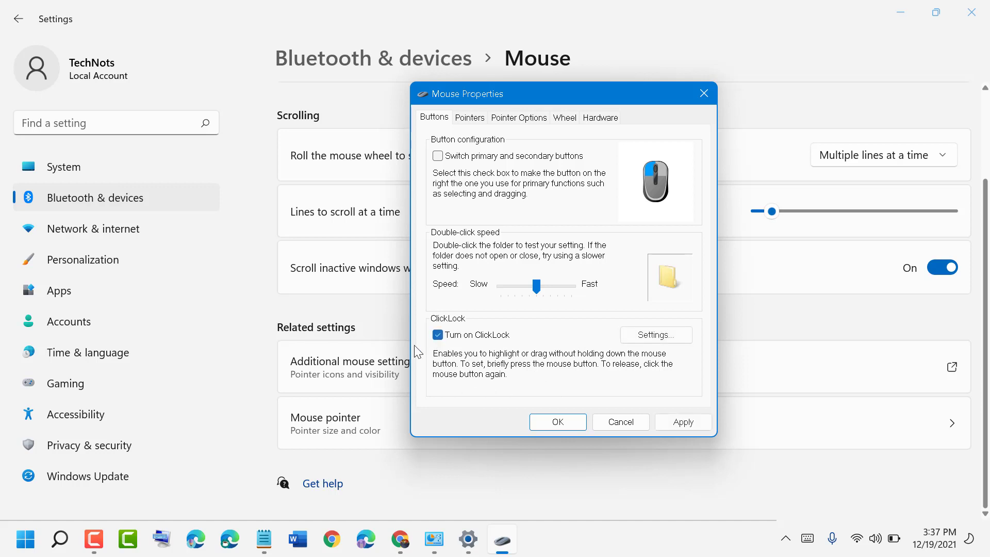
pyautogui.click(681, 421)
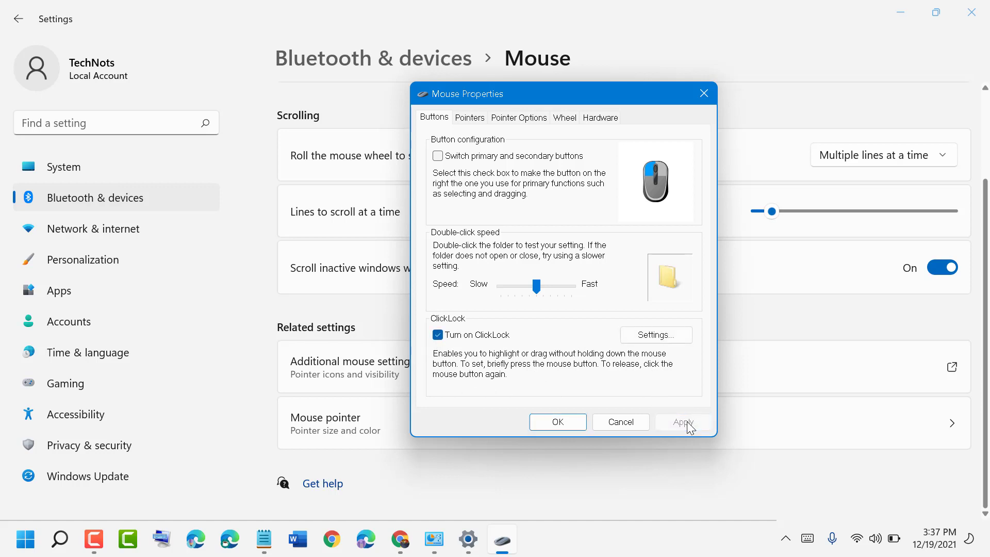
pyautogui.click(557, 421)
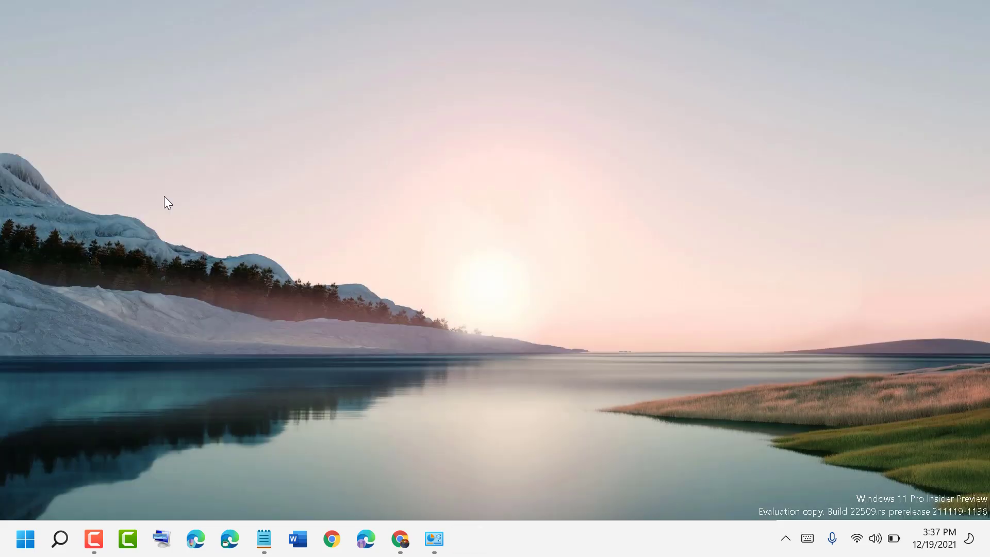
# Return to the Notepad tutorial title note from the taskbar
pyautogui.click(263, 539)
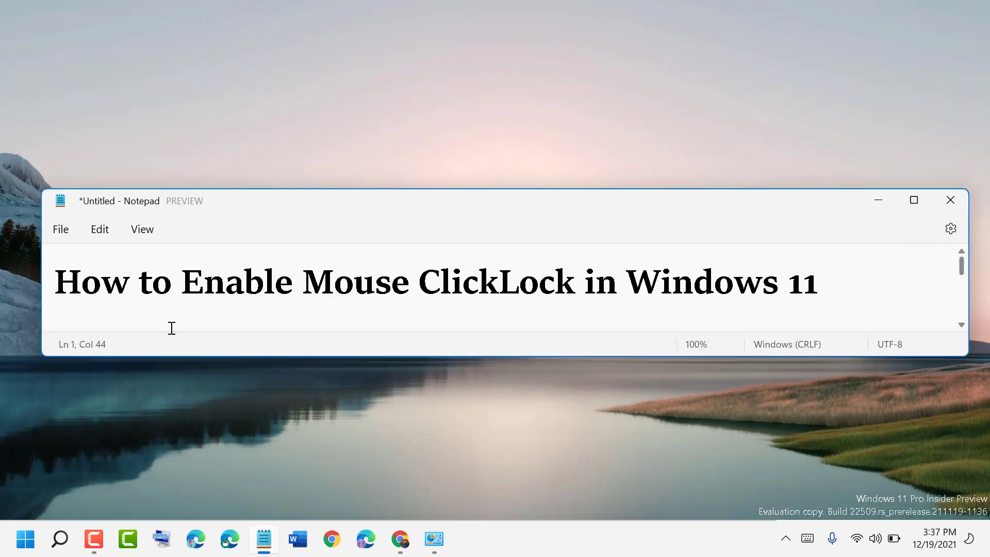
pyautogui.click(817, 282)
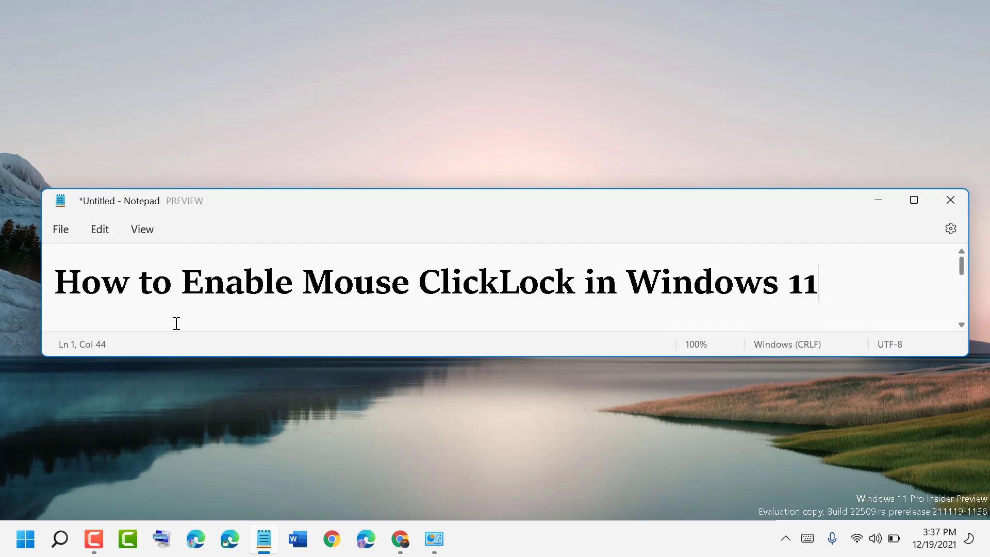